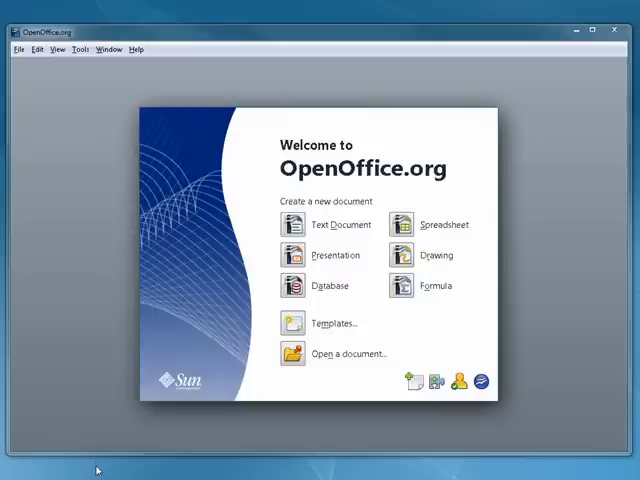
{"action": "mouse_move", "coordinate": [108, 161]}
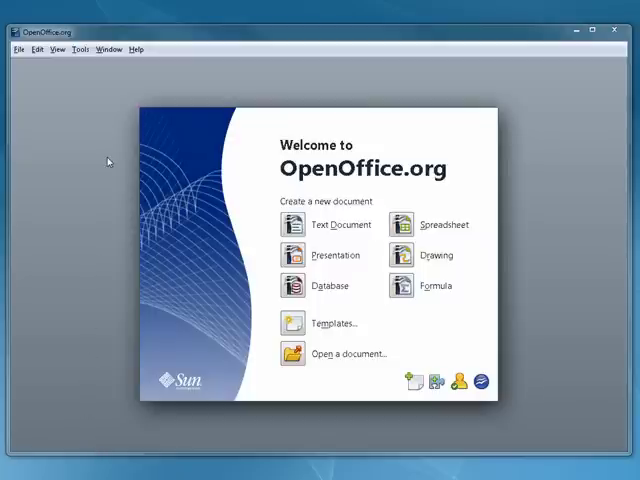
- Open the Database Wizard from the Start Center with 'Create a new database' selected
{"action": "left_click", "coordinate": [598, 31]}
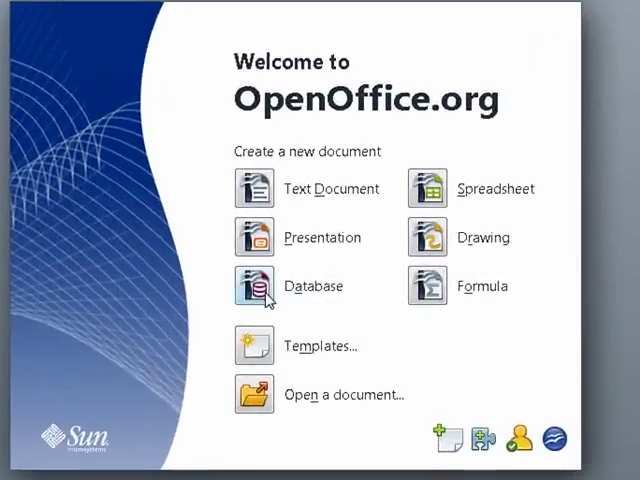
{"action": "left_click", "coordinate": [254, 285]}
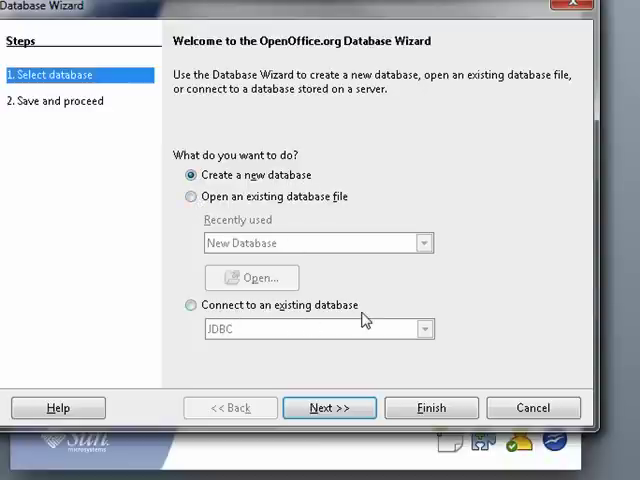
{"action": "mouse_move", "coordinate": [228, 232]}
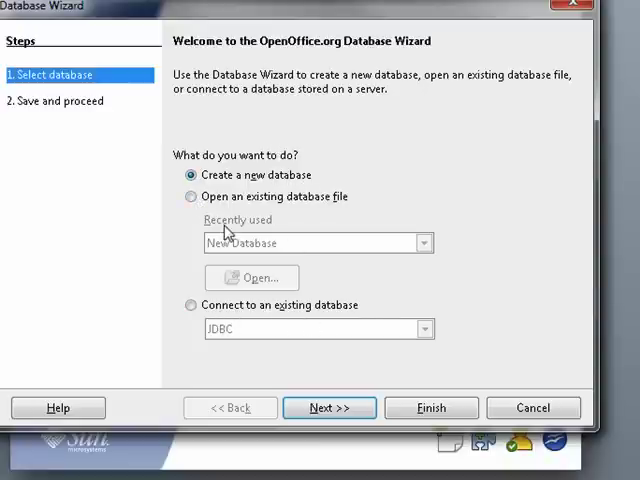
- Advance the wizard to the save step, keeping register and open-for-editing checked
{"action": "left_click", "coordinate": [329, 407]}
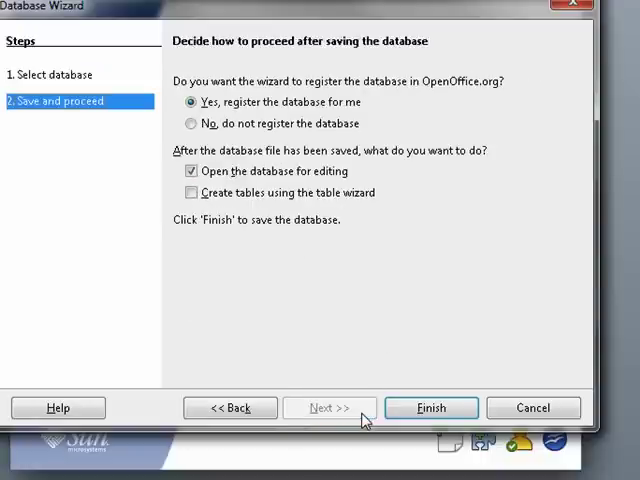
{"action": "mouse_move", "coordinate": [372, 173]}
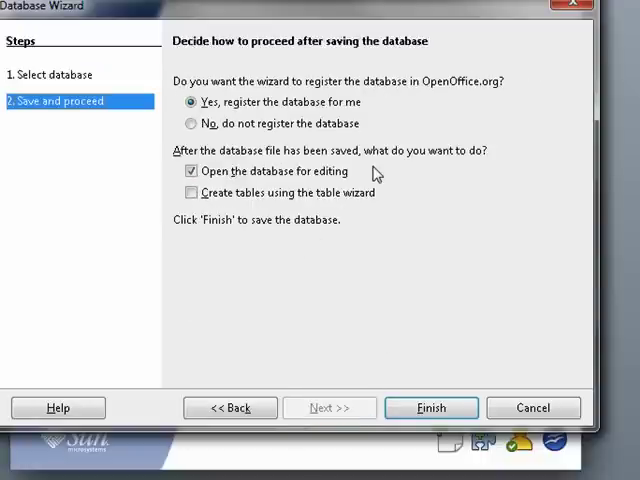
{"action": "mouse_move", "coordinate": [123, 274]}
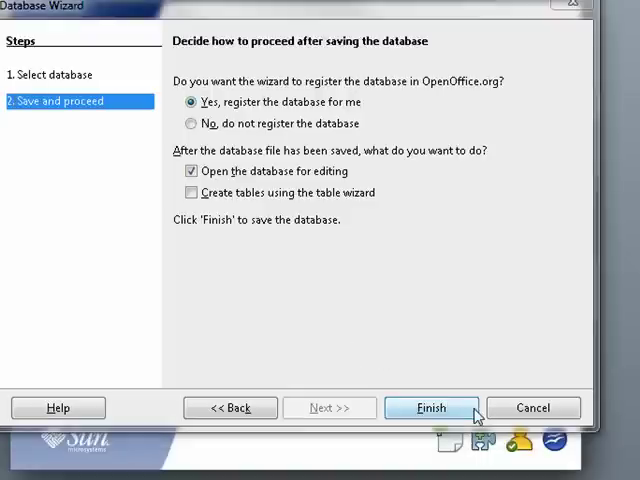
- Finish the wizard and save the database as 'New Database1', opening it for editing
{"action": "left_click", "coordinate": [431, 407]}
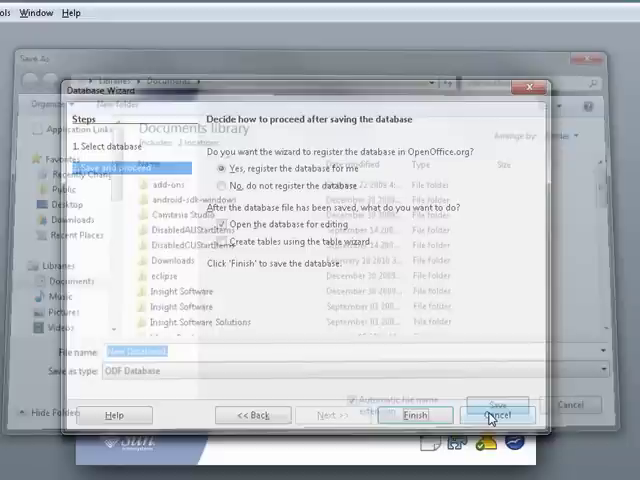
{"action": "left_click", "coordinate": [497, 417]}
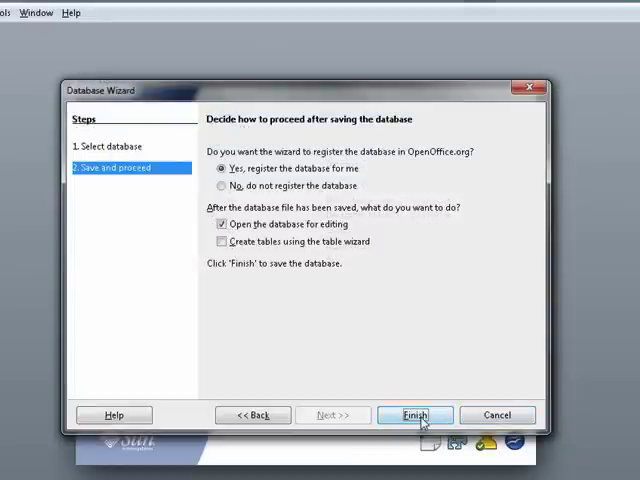
{"action": "left_click", "coordinate": [416, 414]}
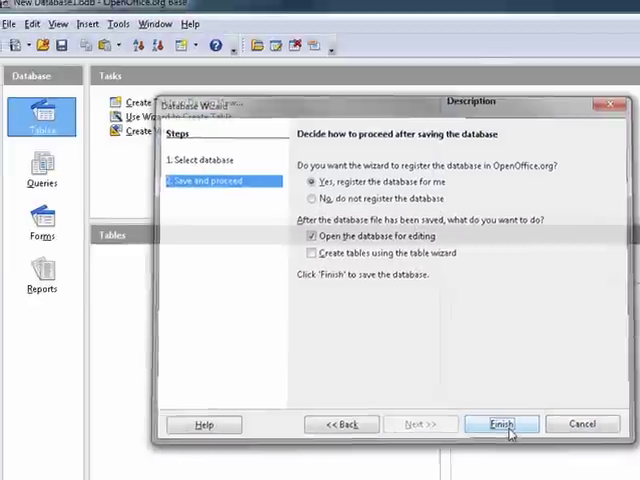
- View the Tables, Queries, Forms and Reports sections of New Database1
{"action": "left_click", "coordinate": [501, 424]}
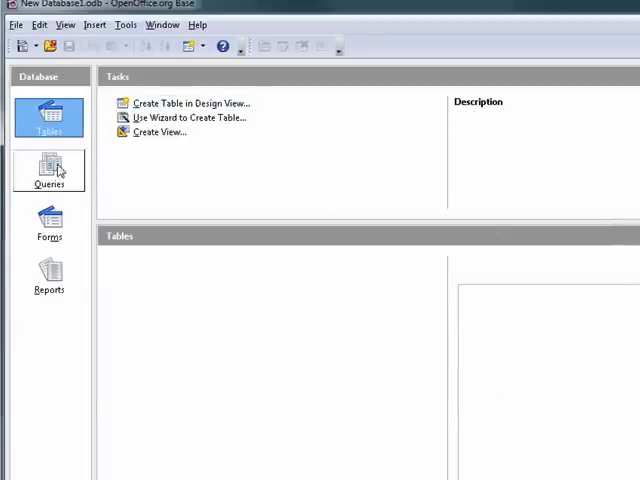
{"action": "left_click", "coordinate": [49, 170]}
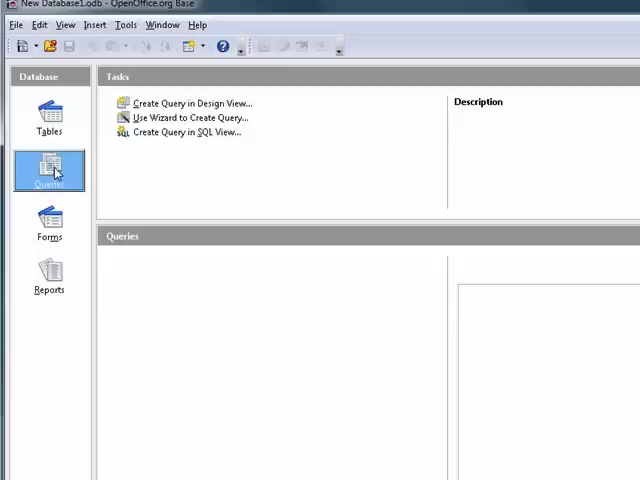
{"action": "left_click", "coordinate": [49, 223]}
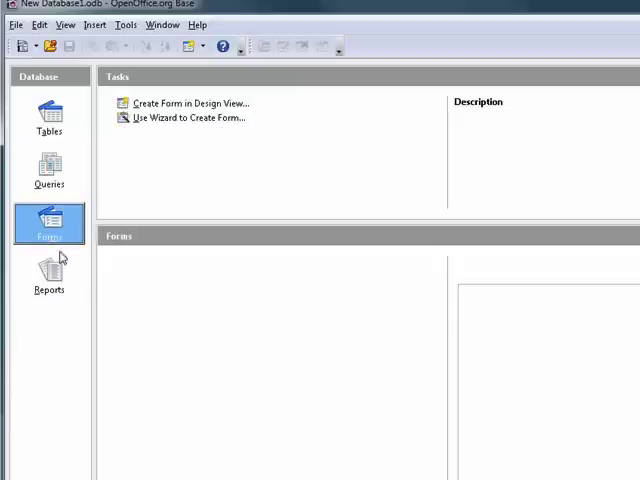
{"action": "left_click", "coordinate": [49, 277]}
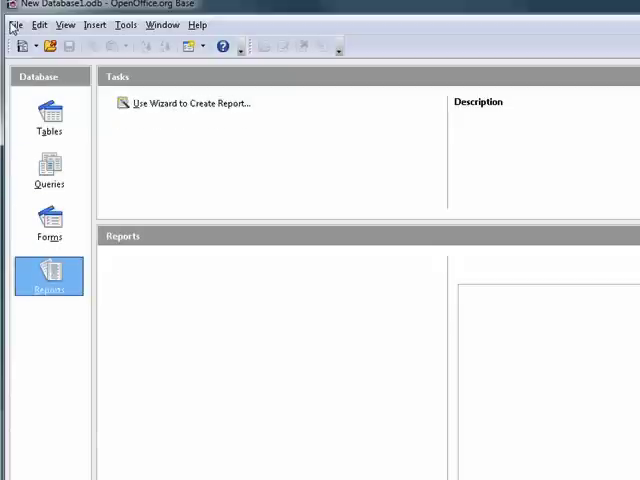
{"action": "left_click", "coordinate": [15, 24]}
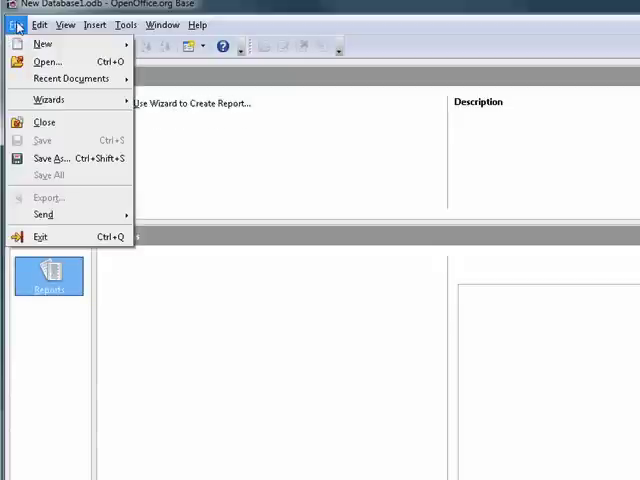
{"action": "left_click", "coordinate": [39, 25]}
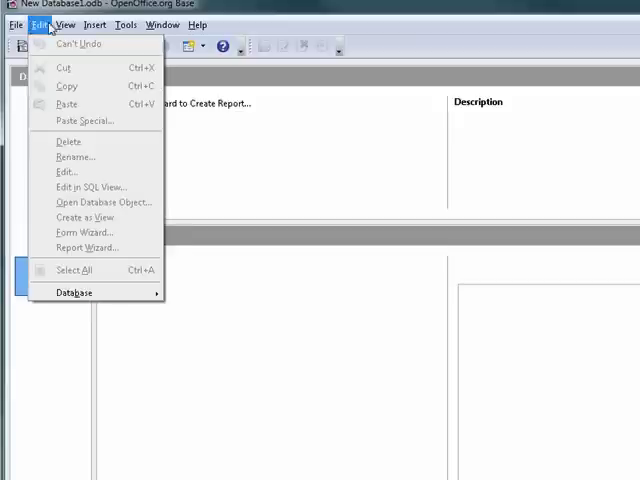
{"action": "left_click", "coordinate": [96, 25]}
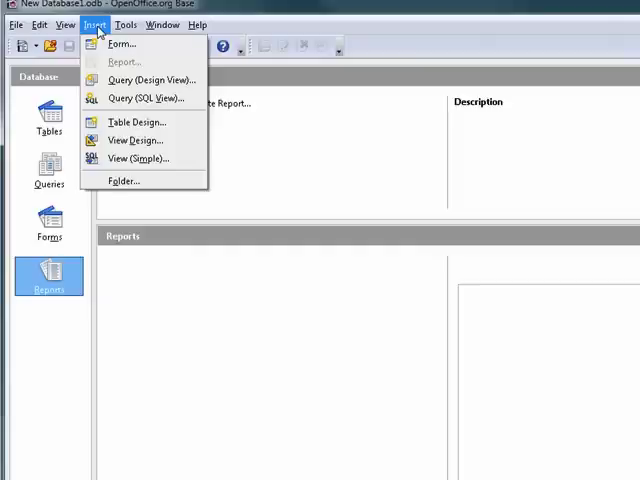
{"action": "left_click", "coordinate": [94, 24]}
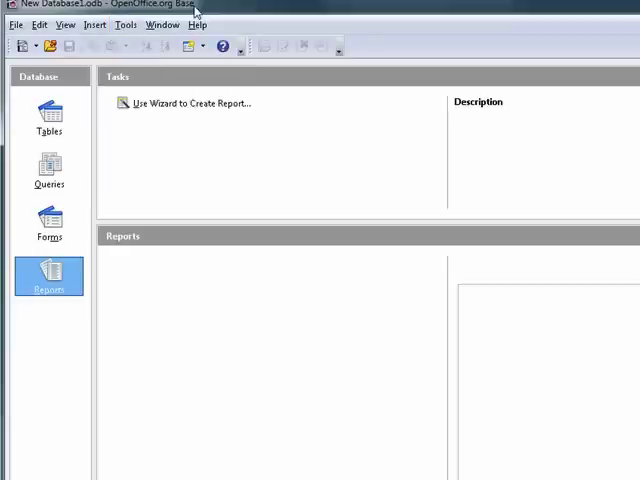